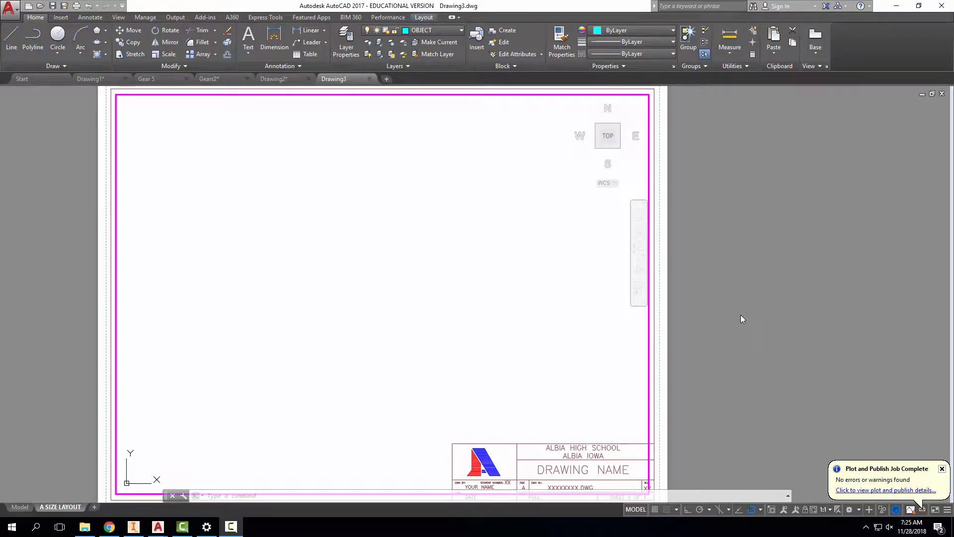
mouse_move(65, 462)
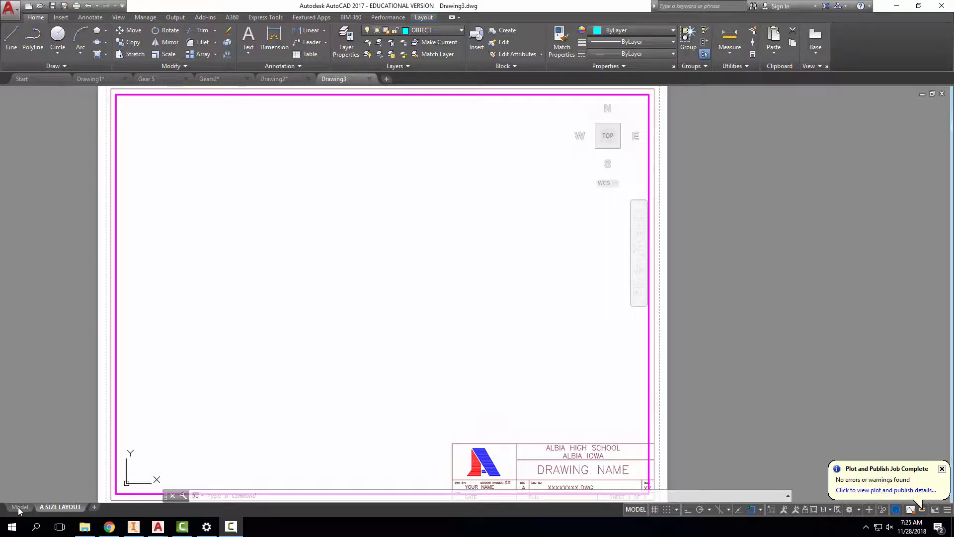
- Switch from the A-size layout sheet to the empty model space
click(20, 506)
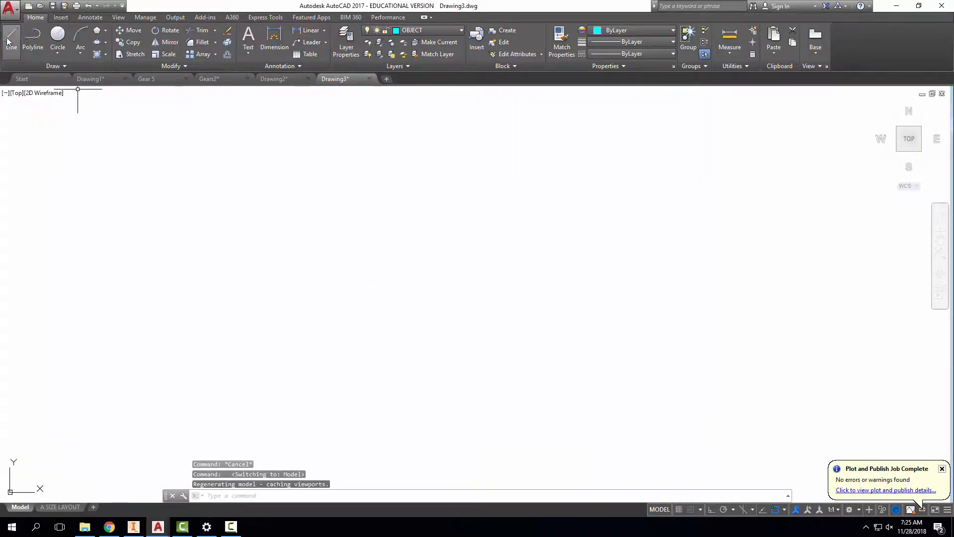
- Draw a 6-unit horizontal base and the 1.5-unit sloped and top lines closing the trapezoid
click(10, 36)
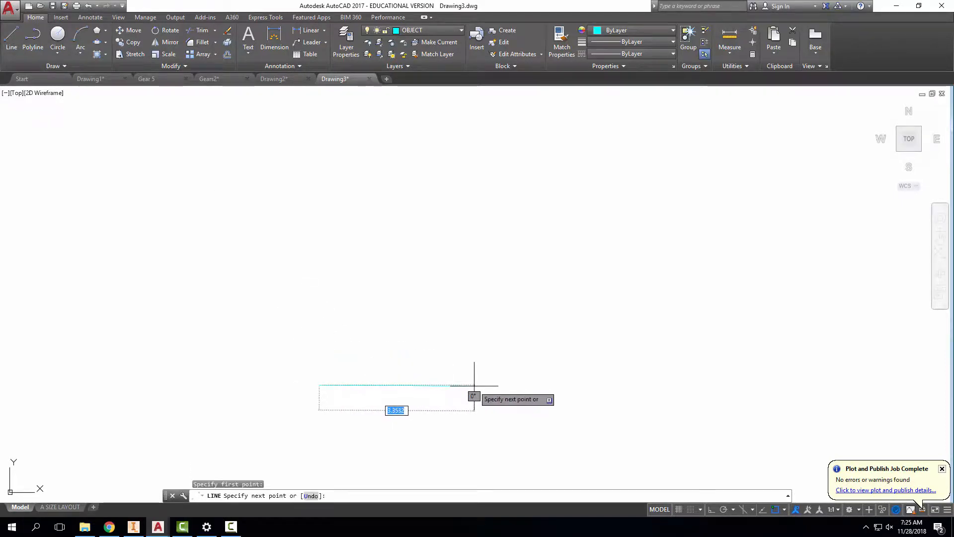
text(6)
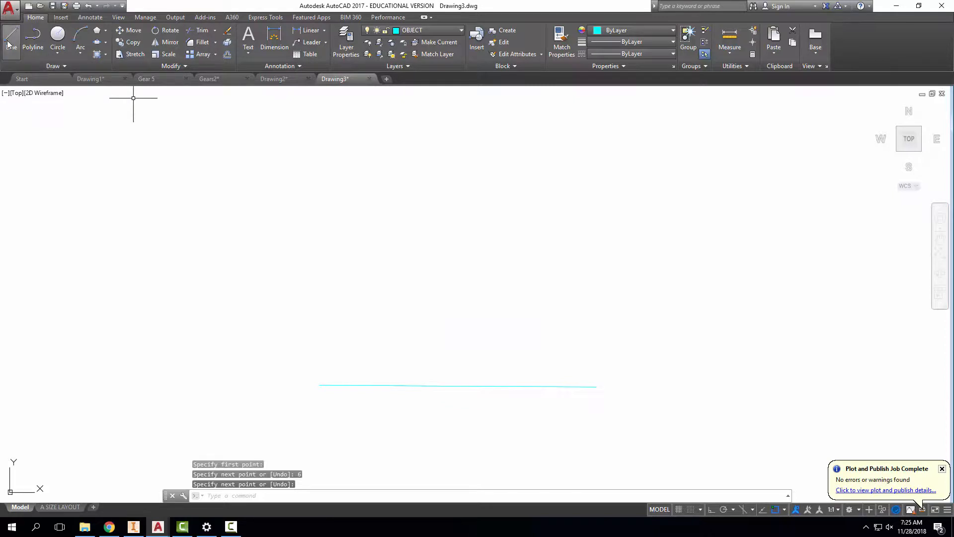
click(10, 46)
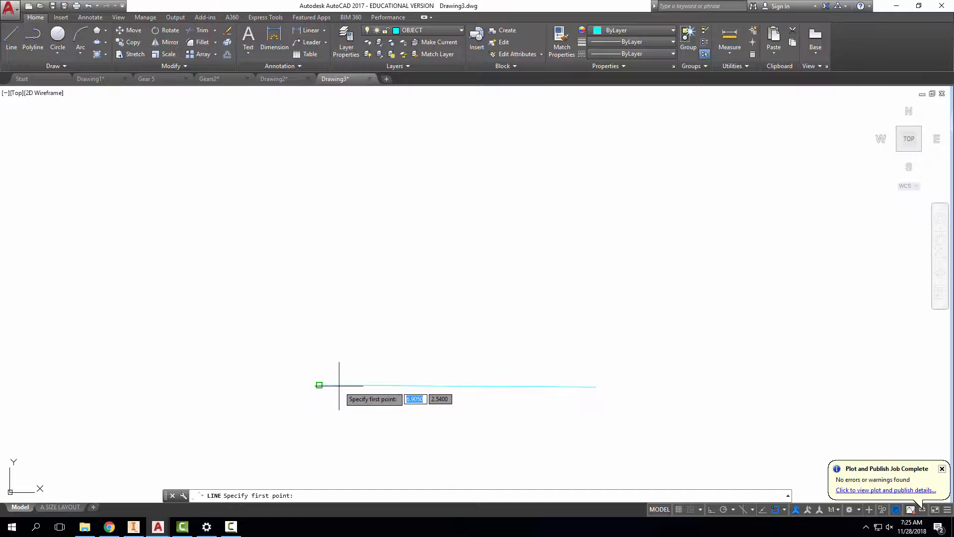
click(319, 385)
text(2)
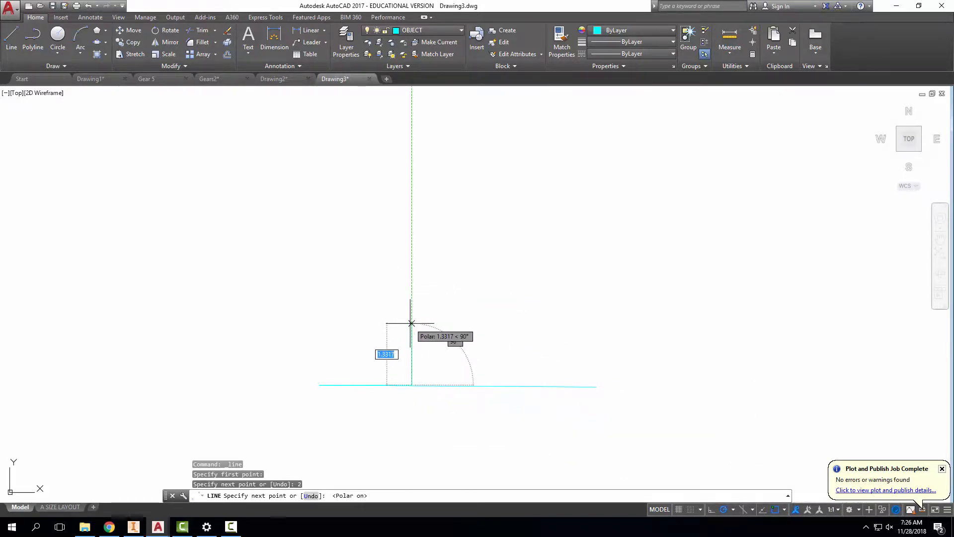
text(1.5)
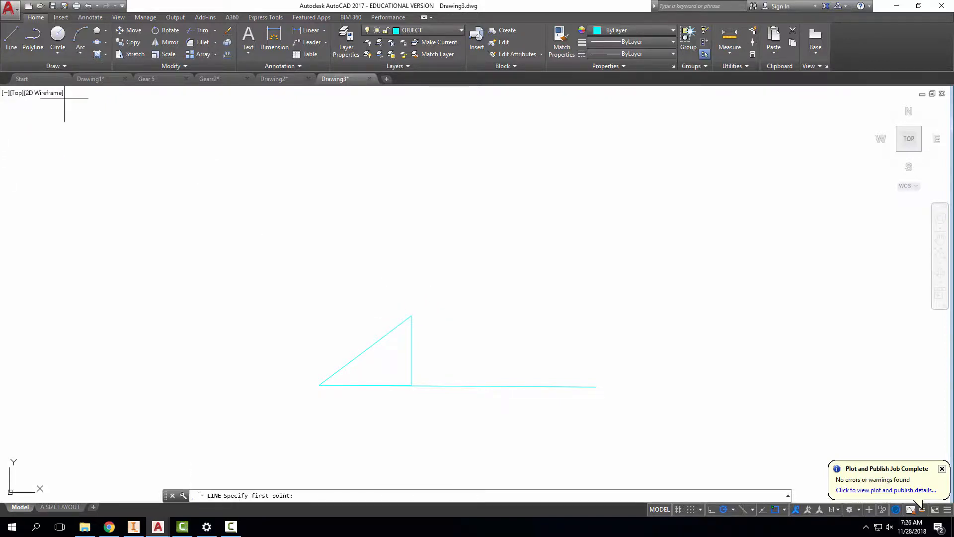
click(411, 315)
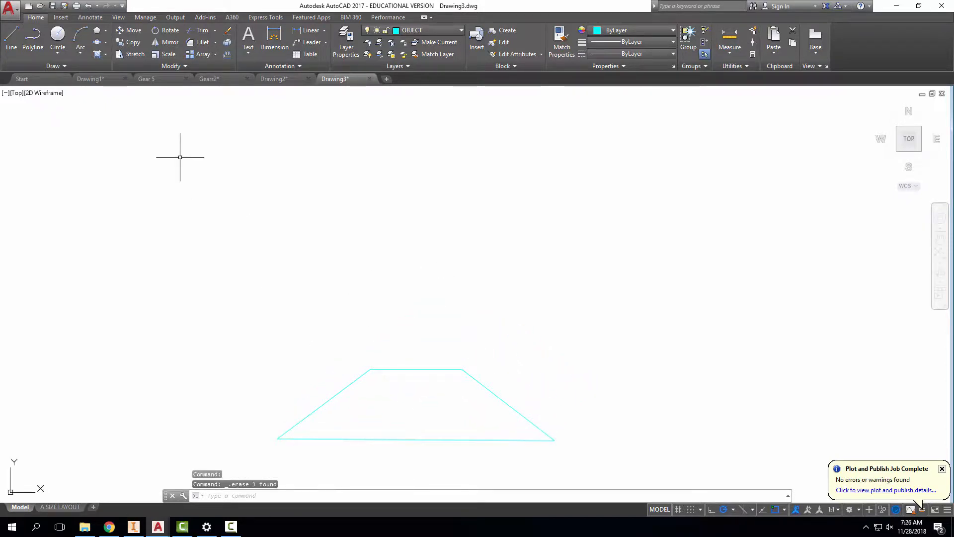
- Draw a 0.5-diameter shaft circle and a larger circle sharing its centre
click(57, 39)
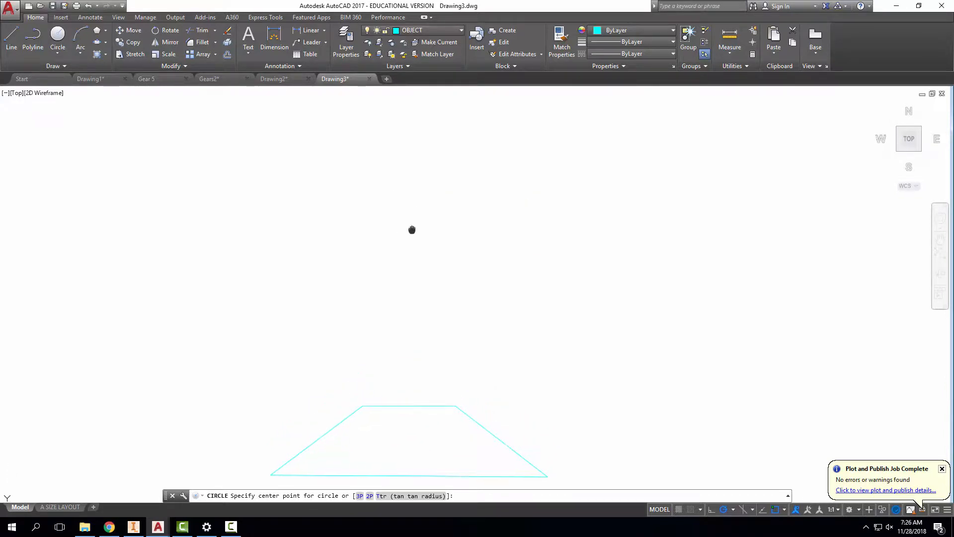
click(404, 201)
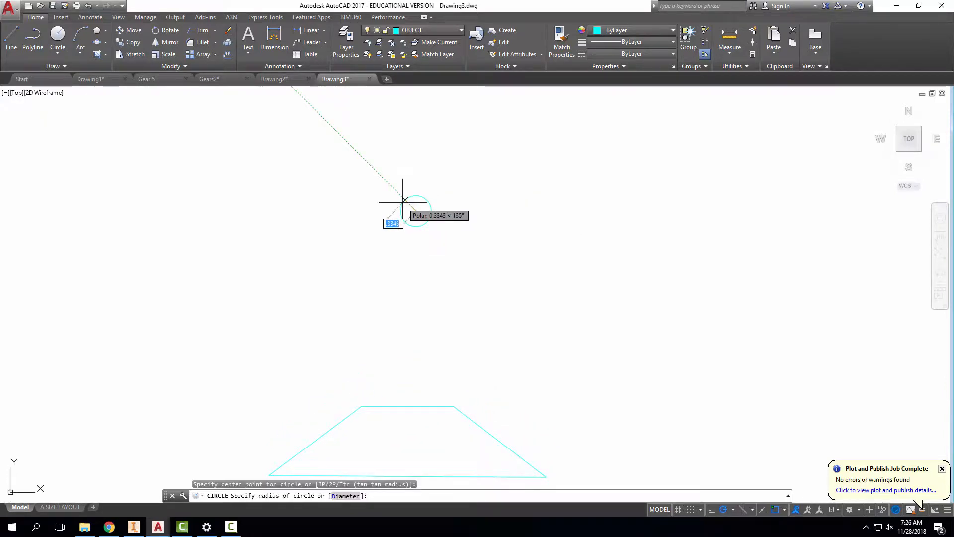
text(d)
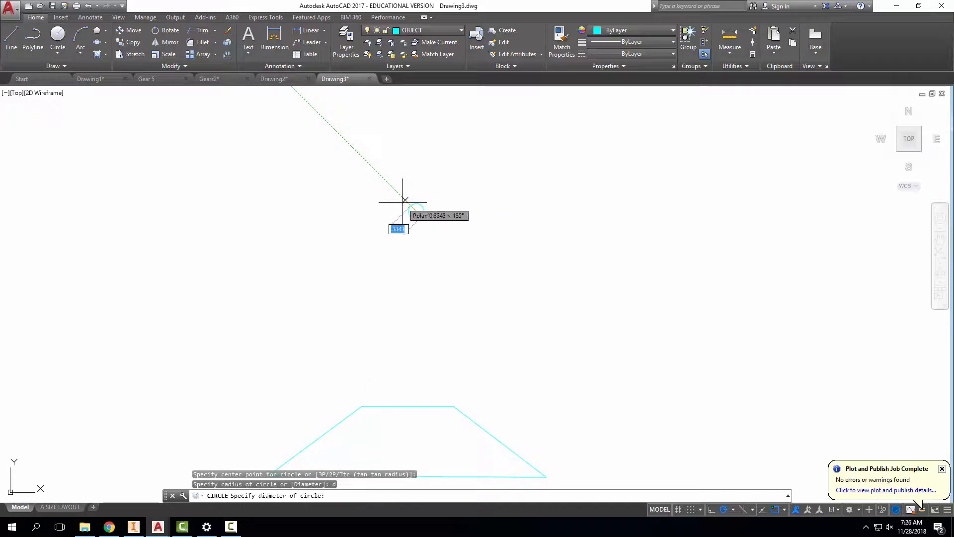
text(.5)
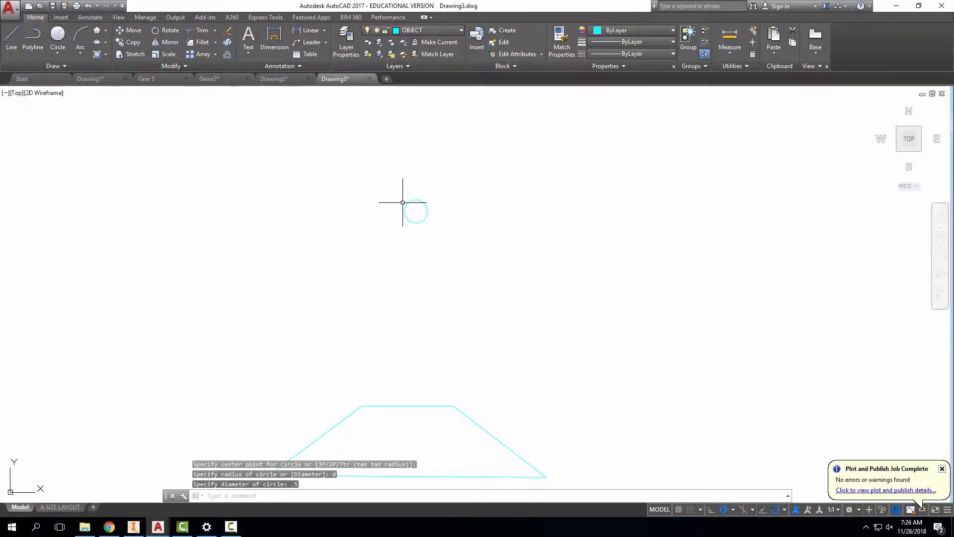
mouse_move(438, 175)
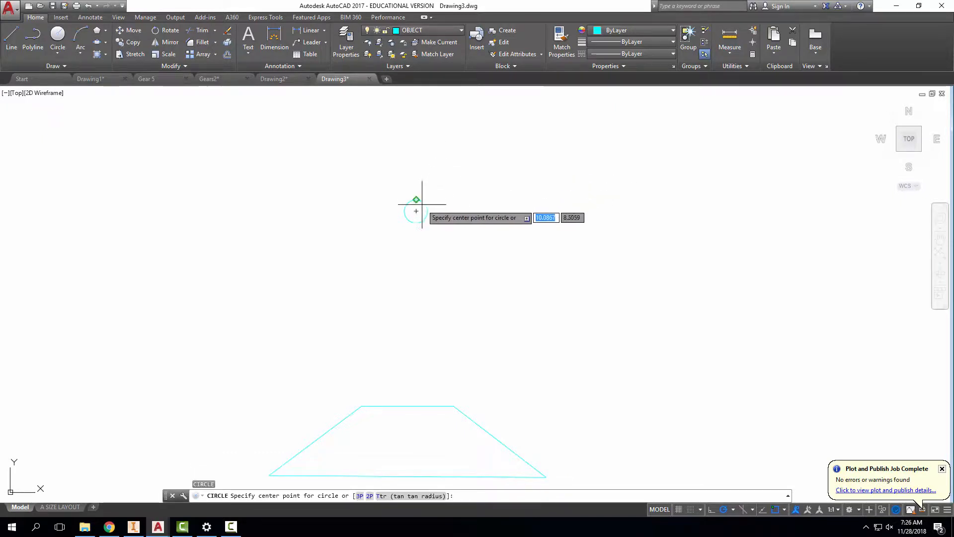
click(416, 210)
text(1.5)
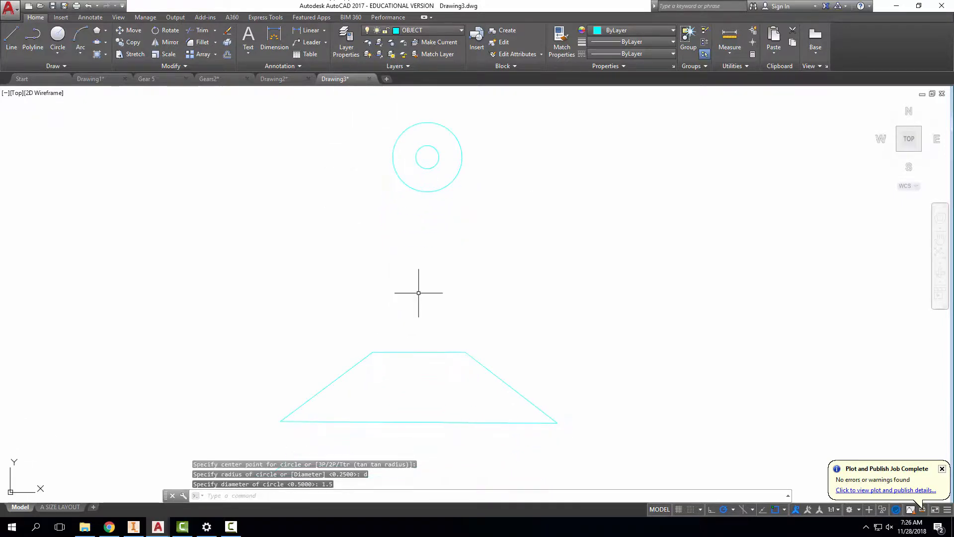
mouse_move(475, 174)
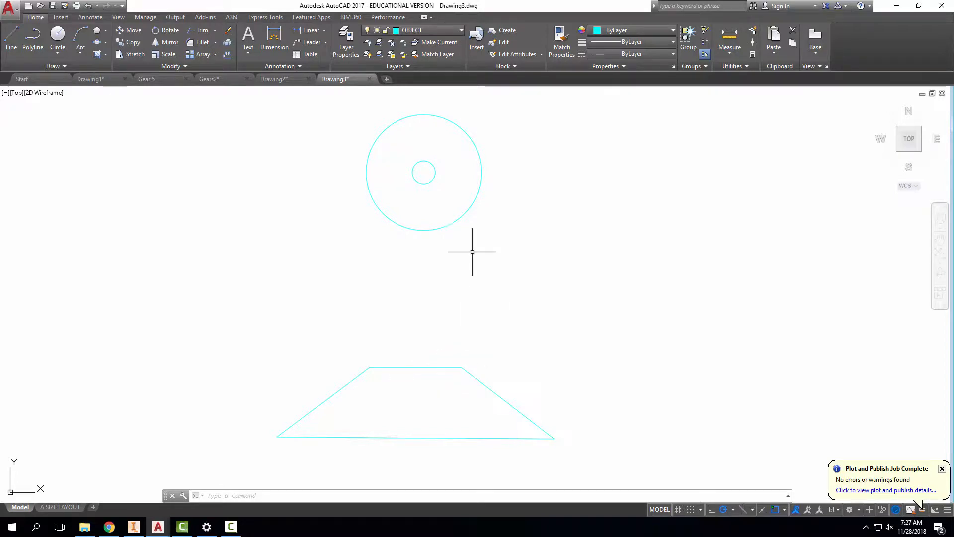
mouse_move(460, 344)
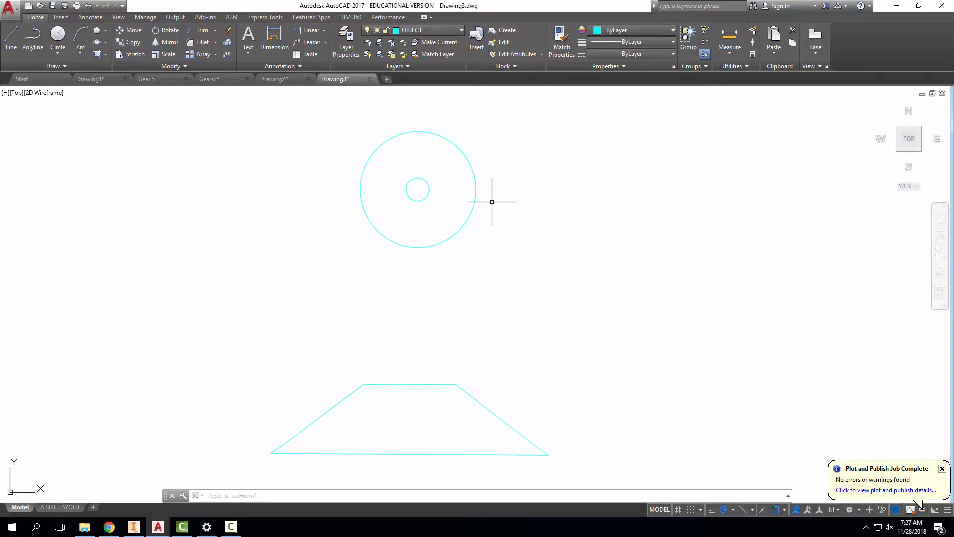
- Start a vertical line from the large circle's top quadrant heading straight up
click(10, 36)
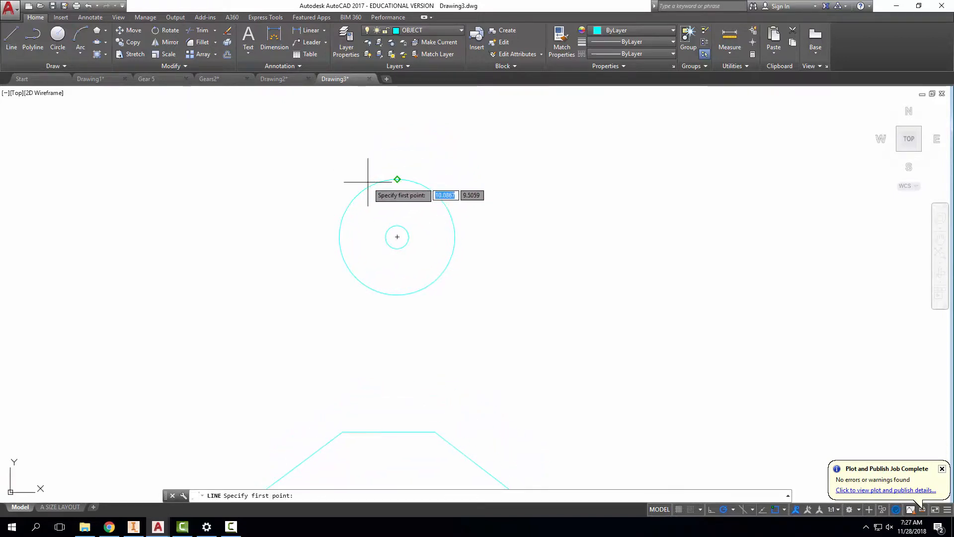
click(368, 181)
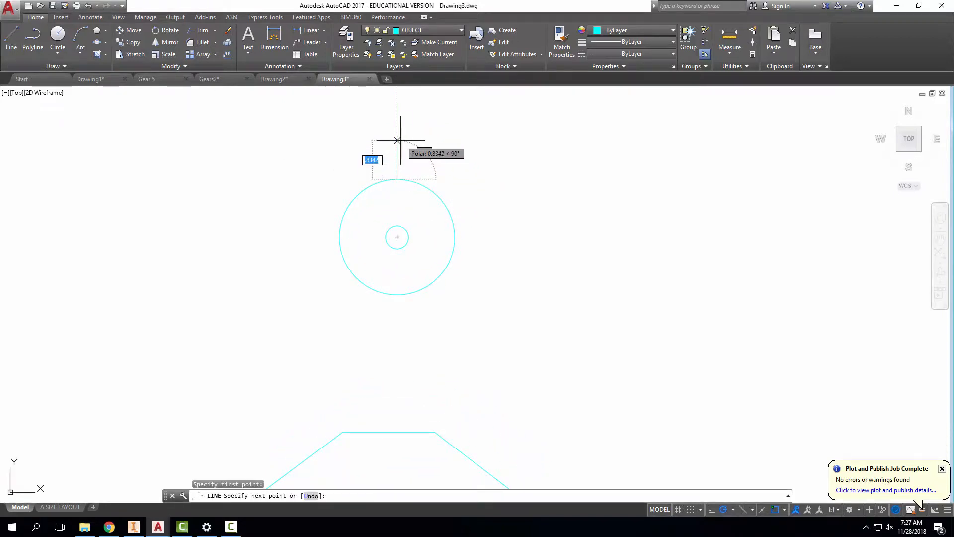
mouse_move(397, 137)
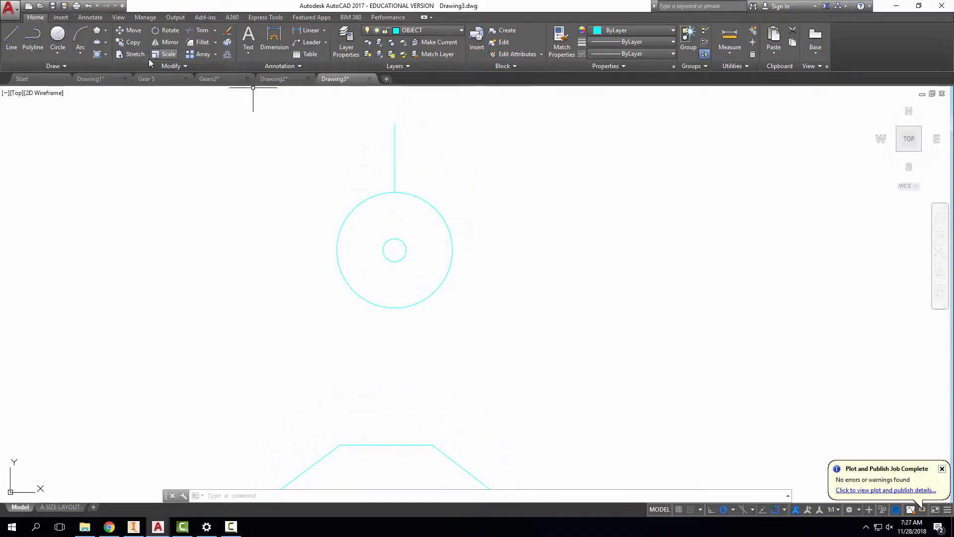
mouse_move(428, 199)
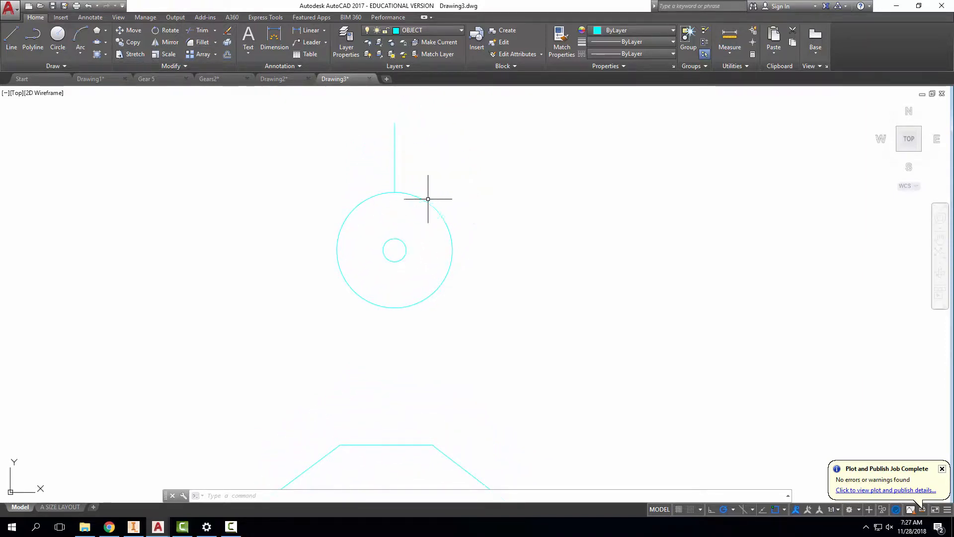
mouse_move(482, 230)
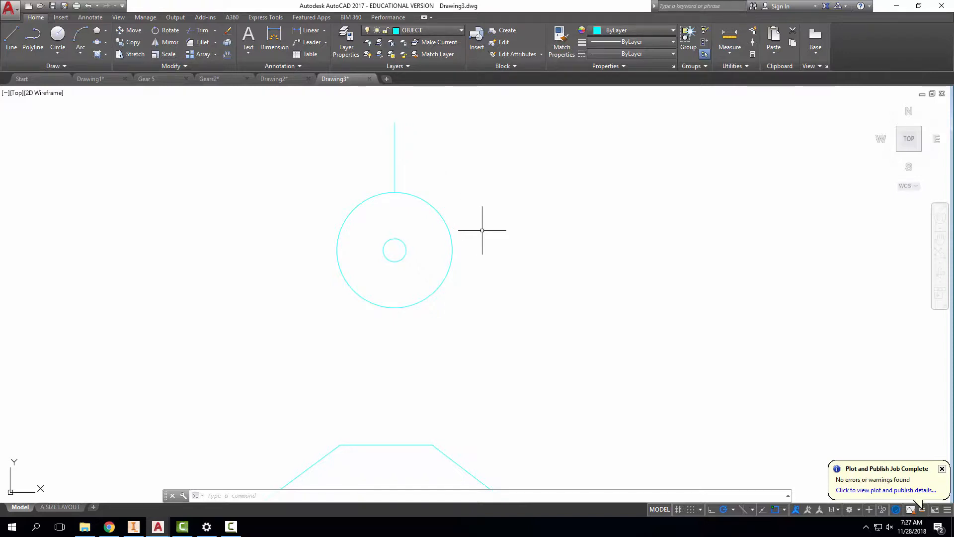
- Divide the vertical line above the circle into 6 equal segments with DIVIDE
text(di)
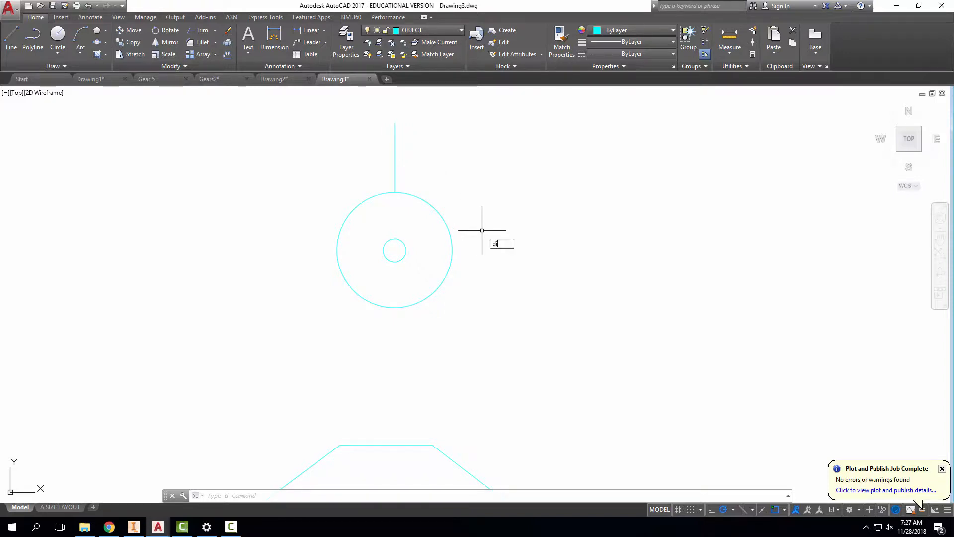
key(enter)
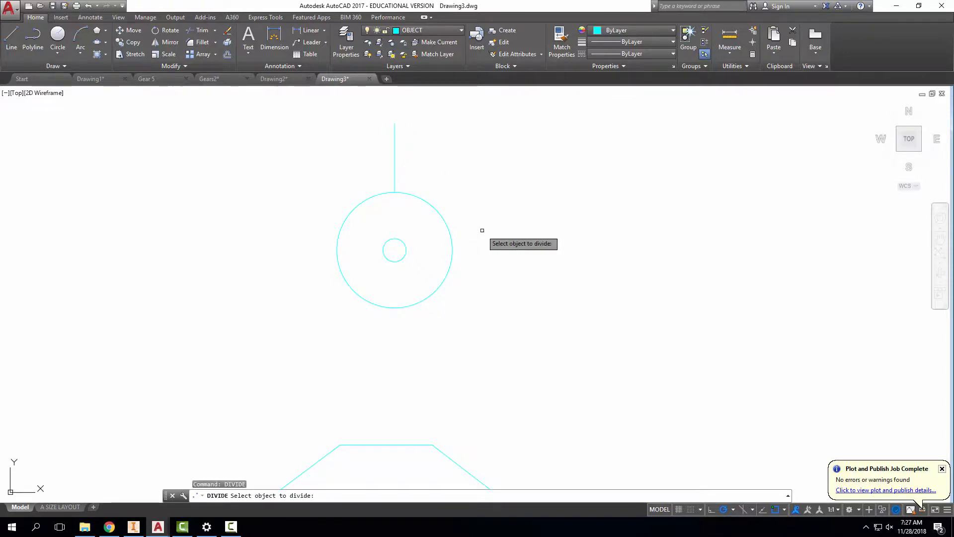
click(394, 158)
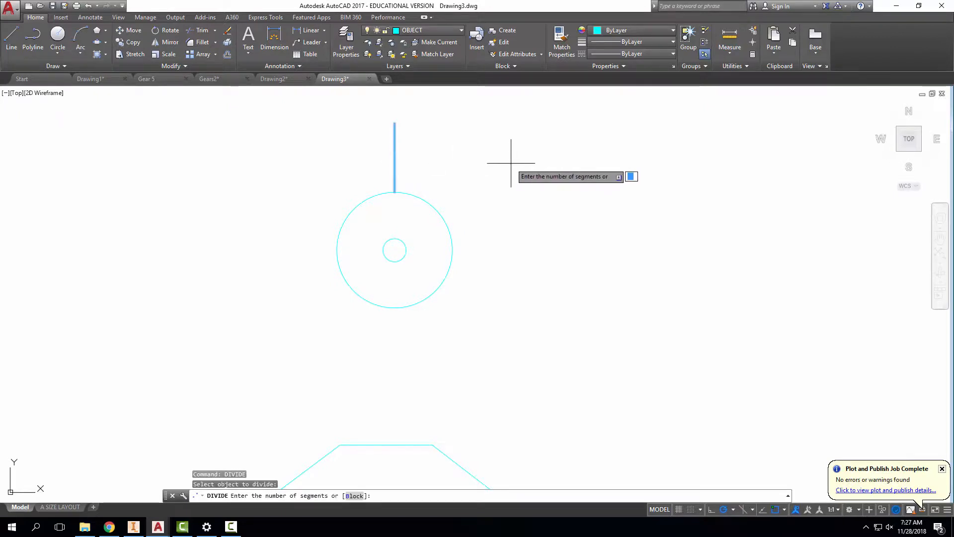
text(6)
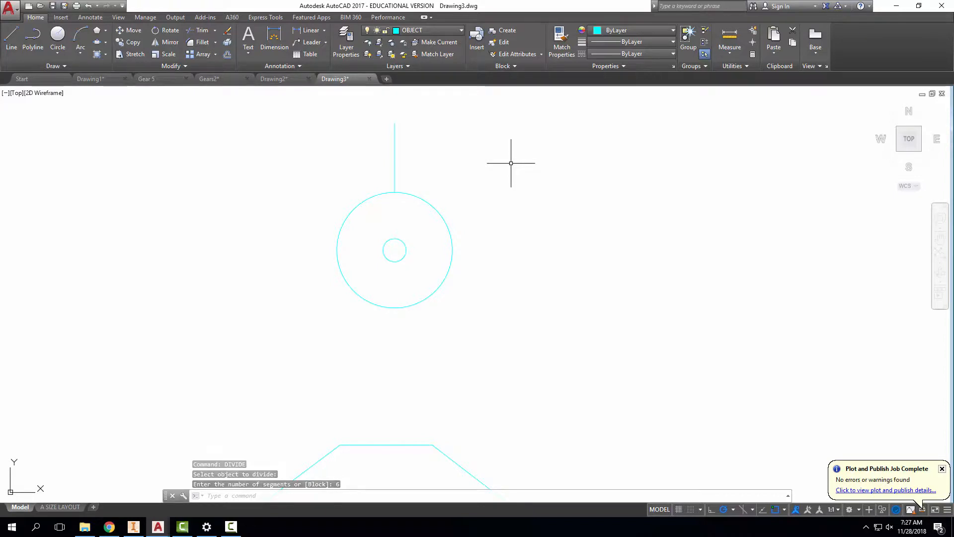
key(Enter)
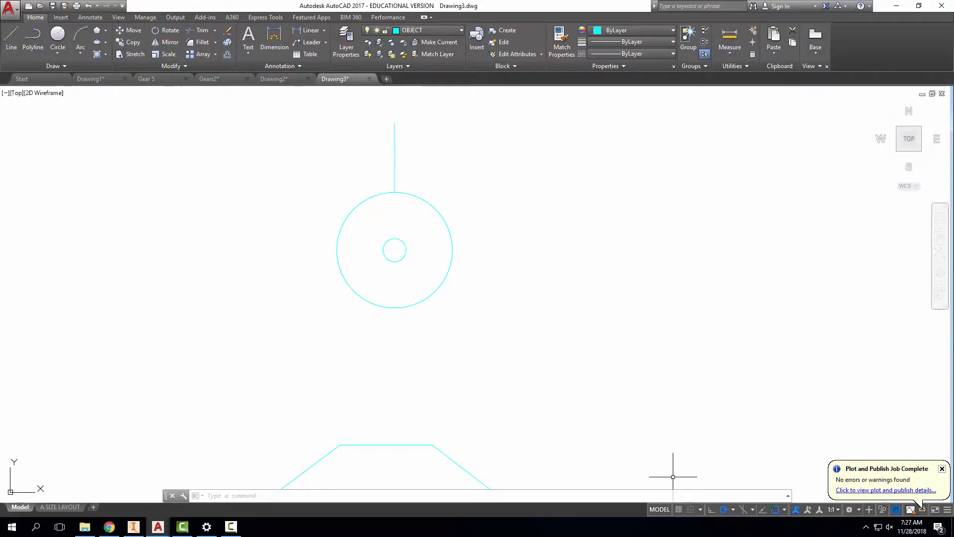
- Offset the large circle outward through each division node on the vertical line
click(784, 510)
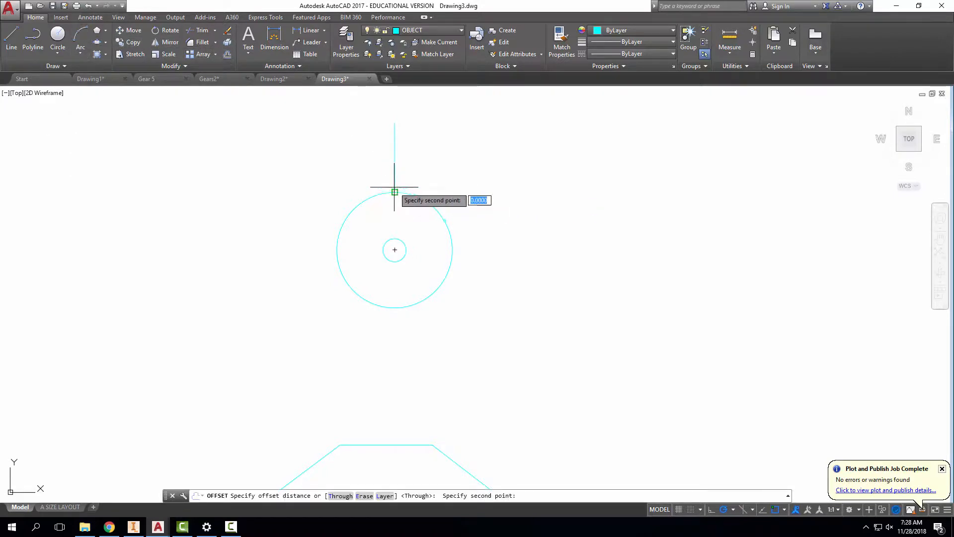
click(394, 191)
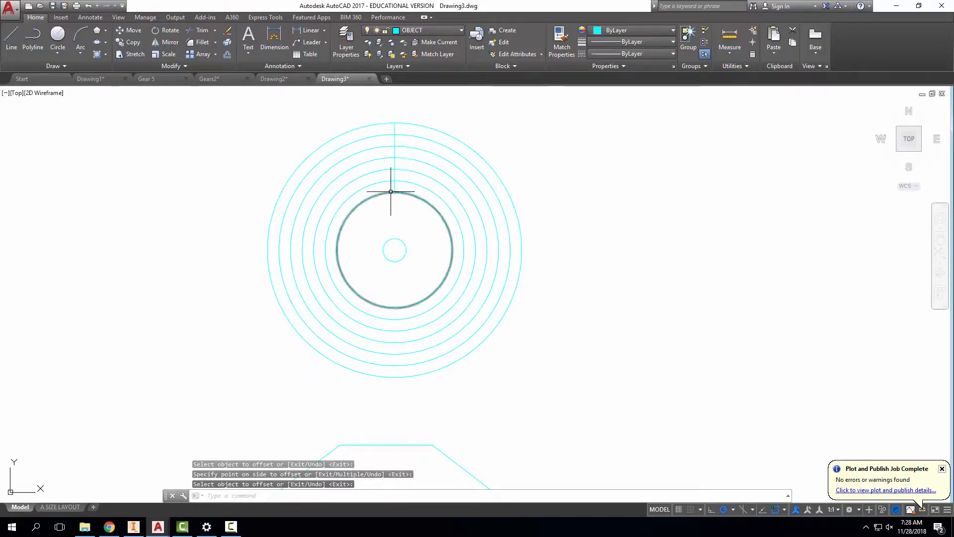
mouse_move(409, 195)
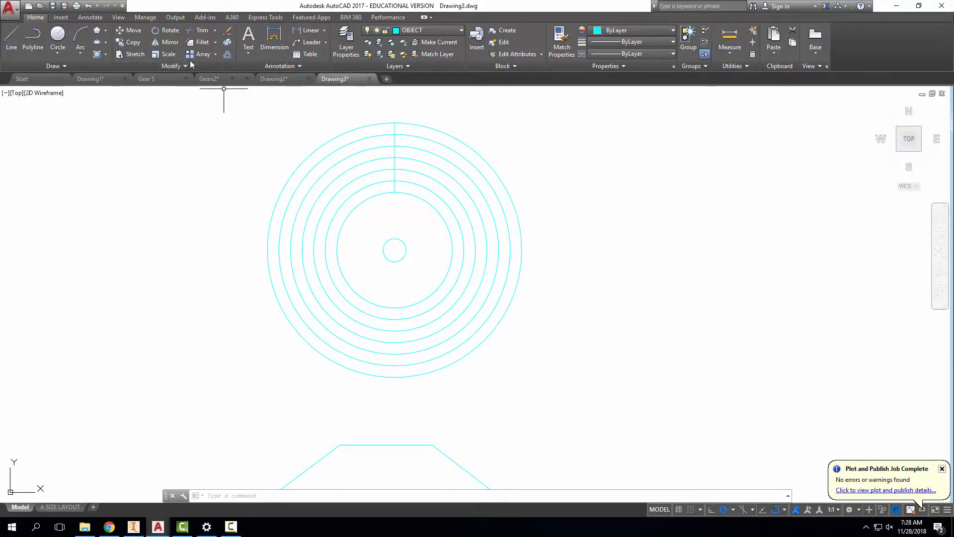
- Polar-array the radial lines with 120° fill, flipped to the right side, and close the array
click(204, 53)
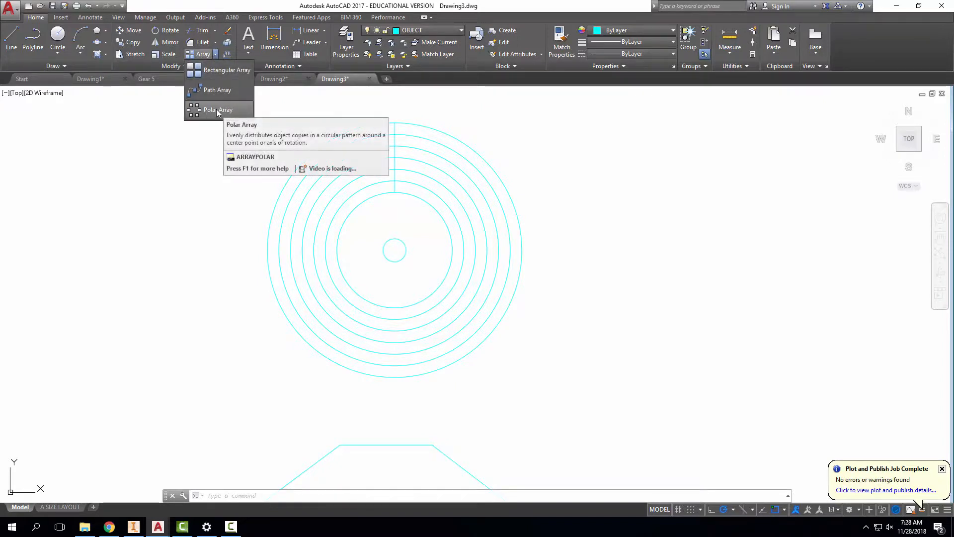
click(217, 109)
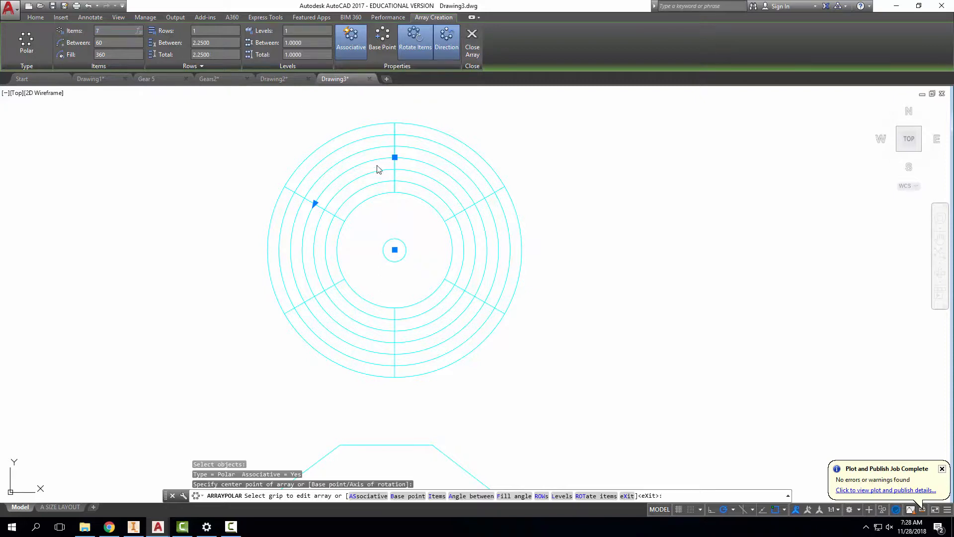
mouse_move(242, 235)
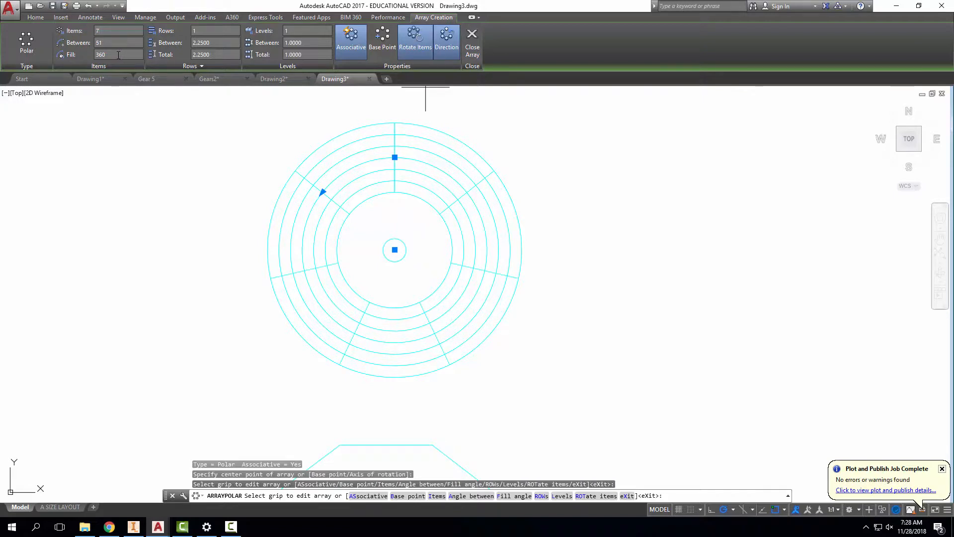
text(120)
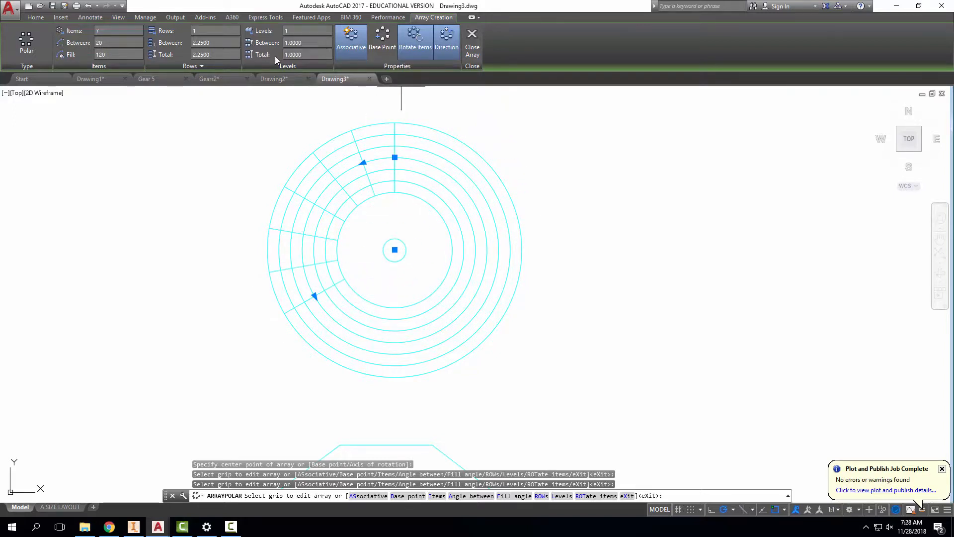
click(447, 43)
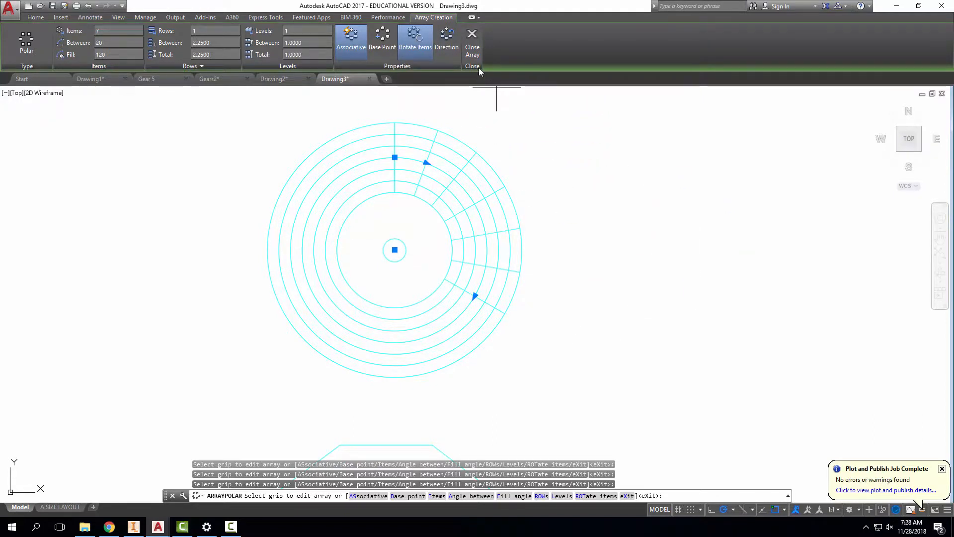
click(472, 51)
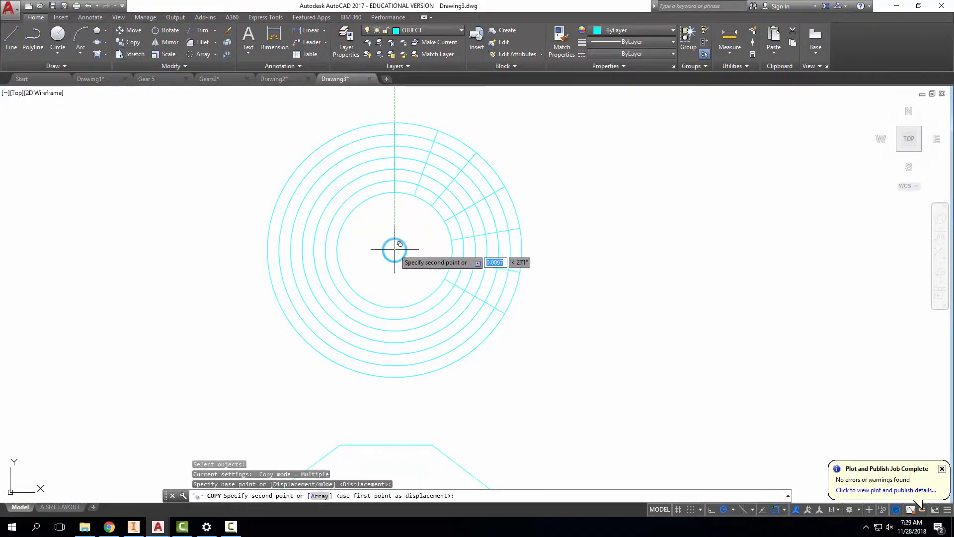
mouse_move(399, 185)
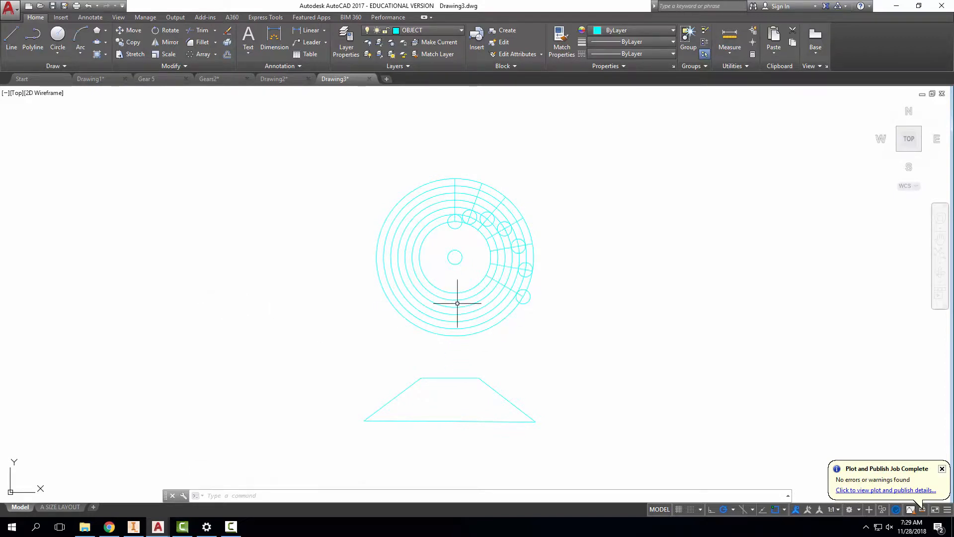
mouse_move(389, 312)
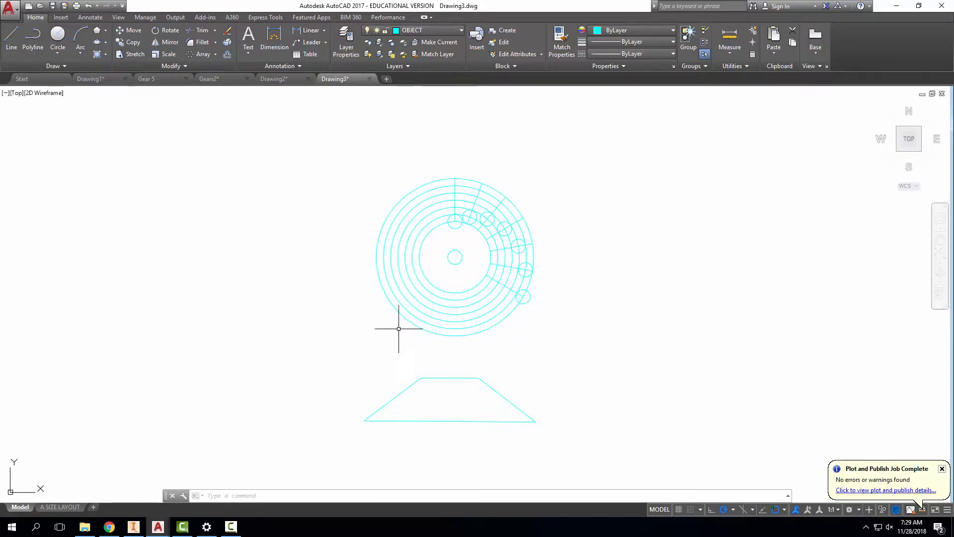
mouse_move(392, 325)
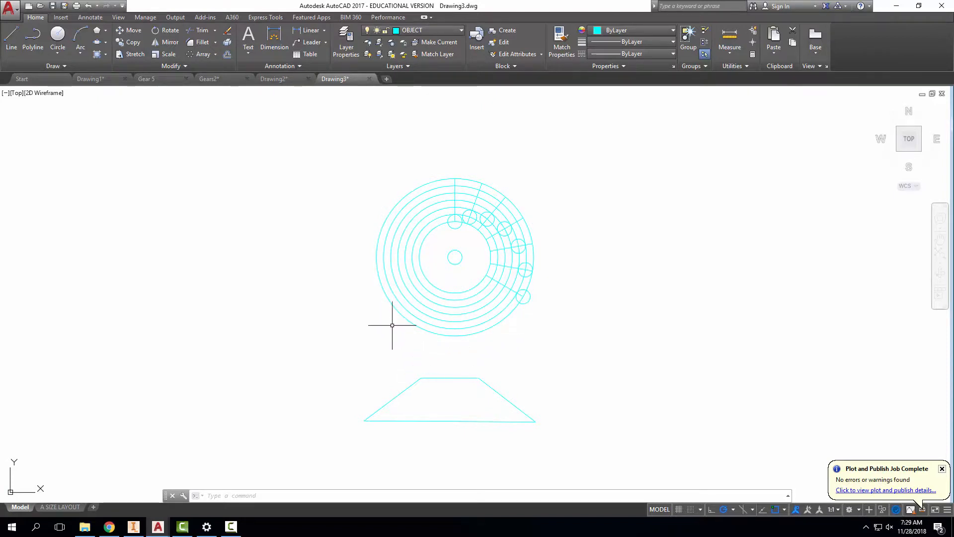
mouse_move(429, 361)
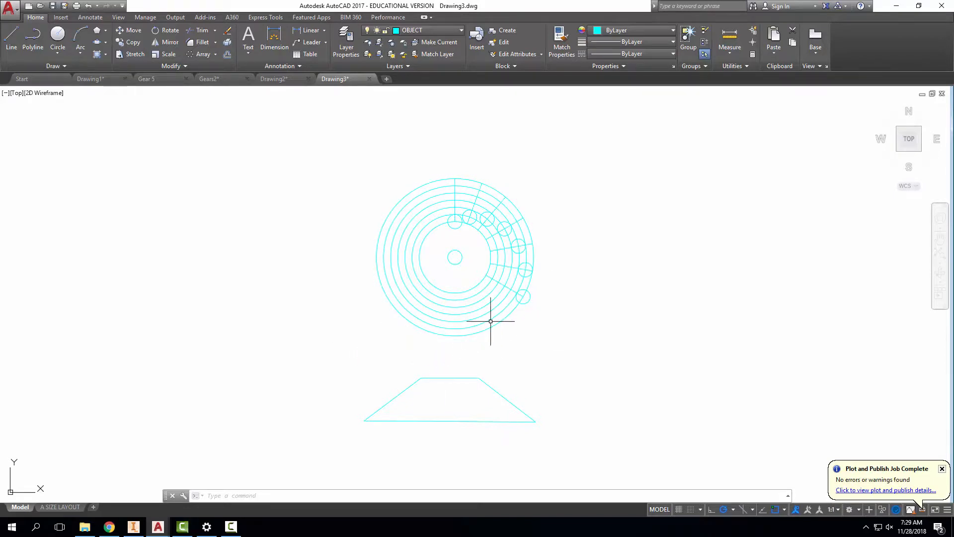
- Polar-array the lowest roller circle 7 times over a 120° fill and close the array
click(469, 322)
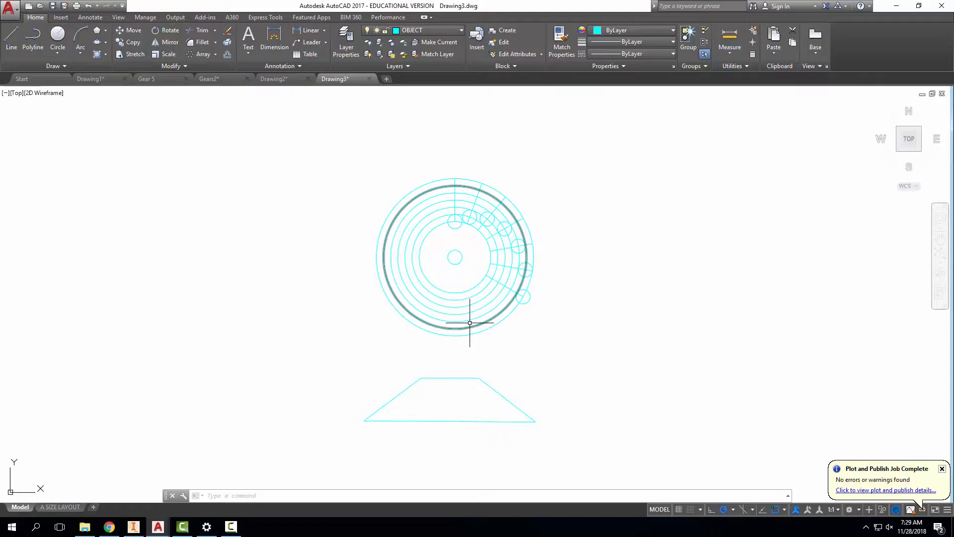
click(203, 54)
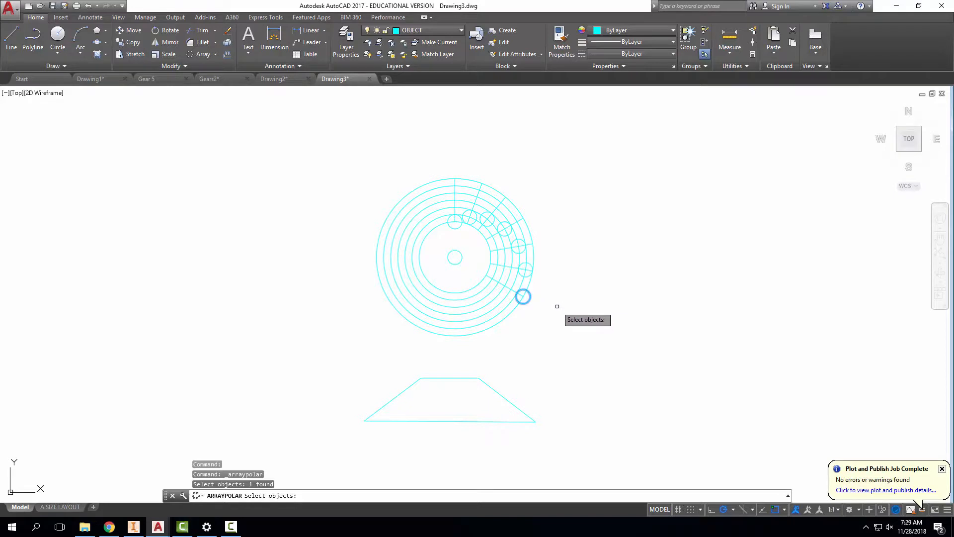
mouse_move(559, 229)
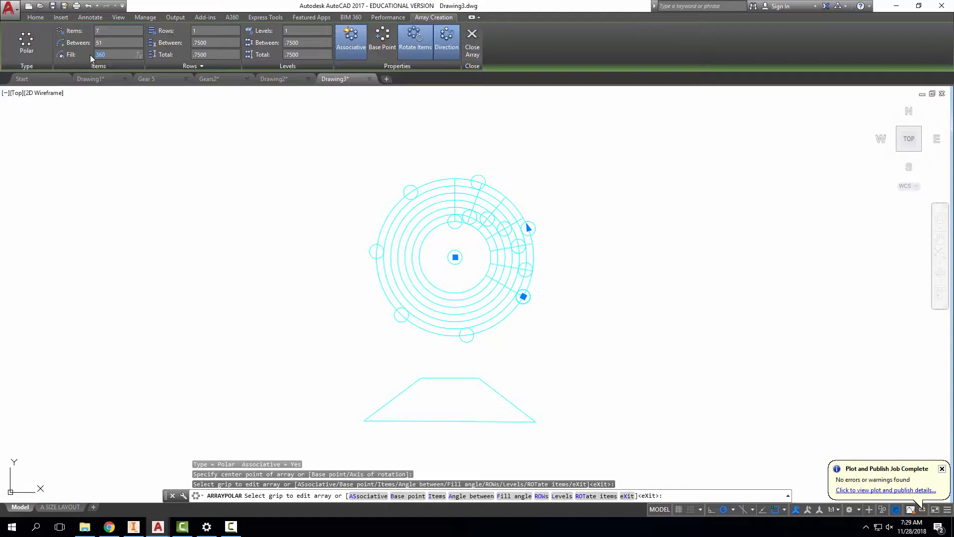
text(120)
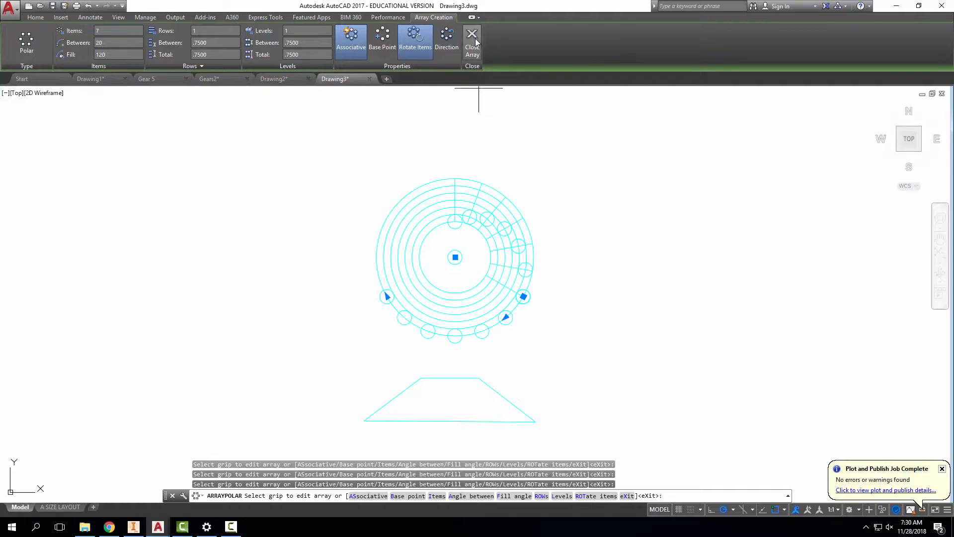
click(472, 37)
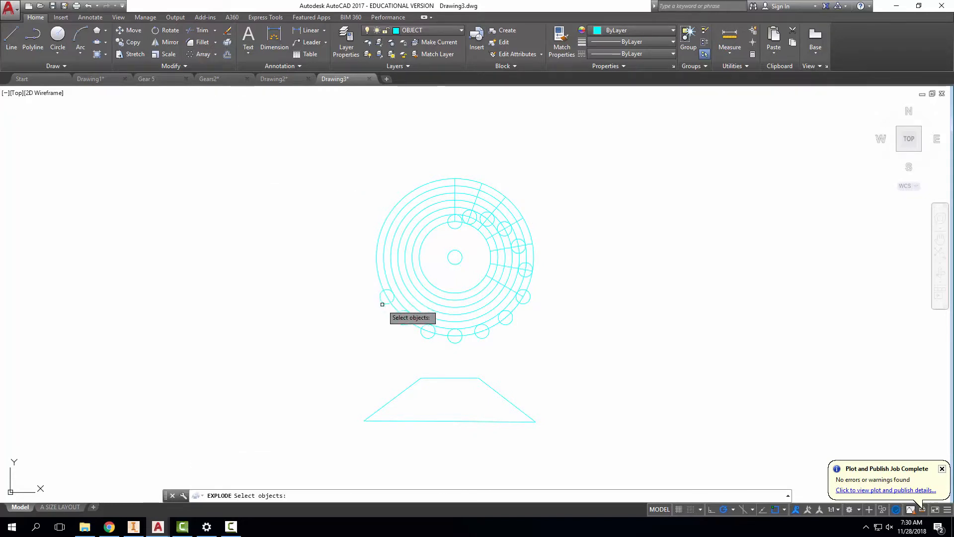
- Explode the roller-circle polar array into separate circles
click(386, 296)
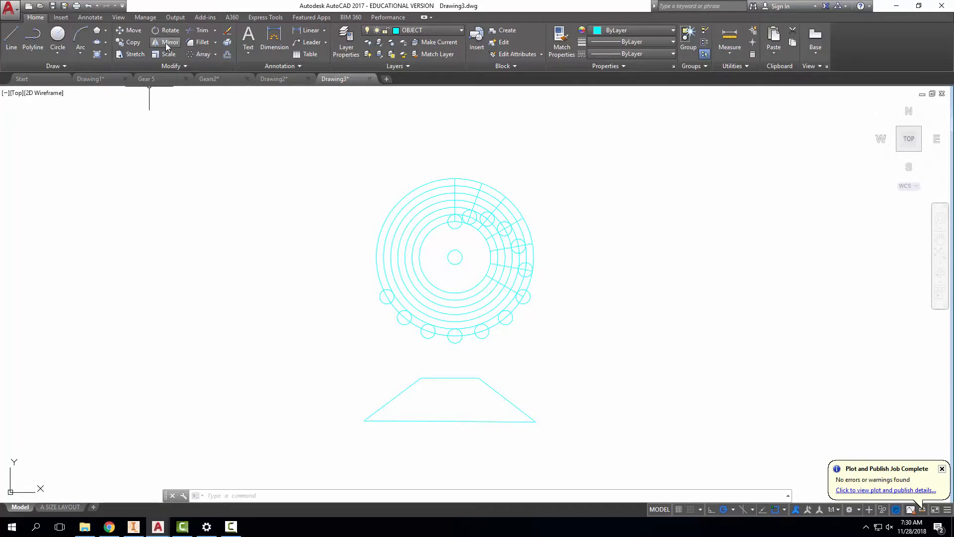
- Mirror the right-side roller circles about the vertical axis line
click(170, 42)
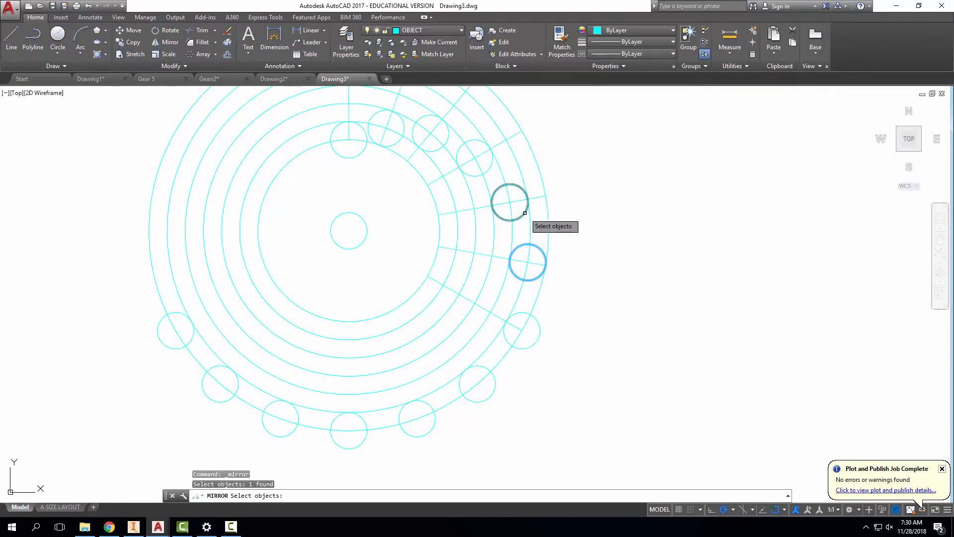
click(431, 133)
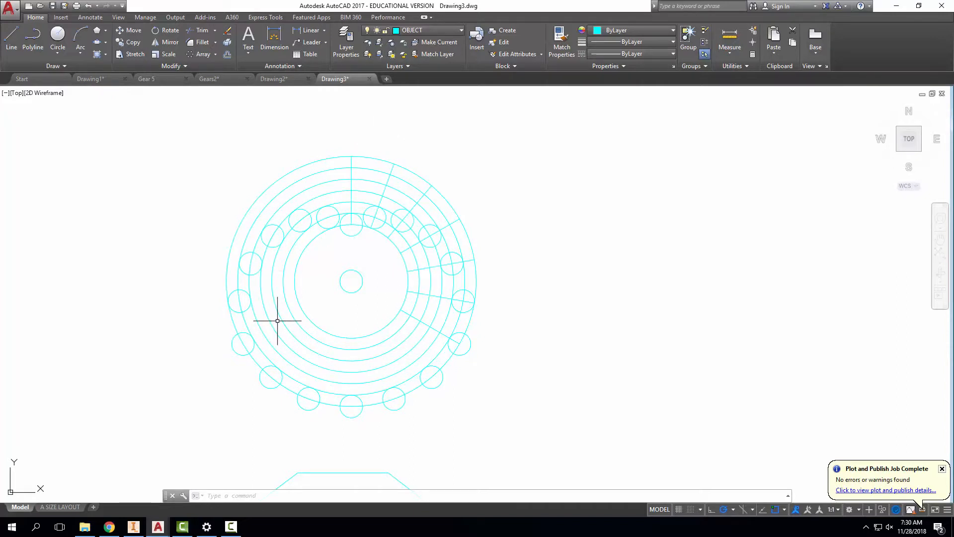
mouse_move(286, 316)
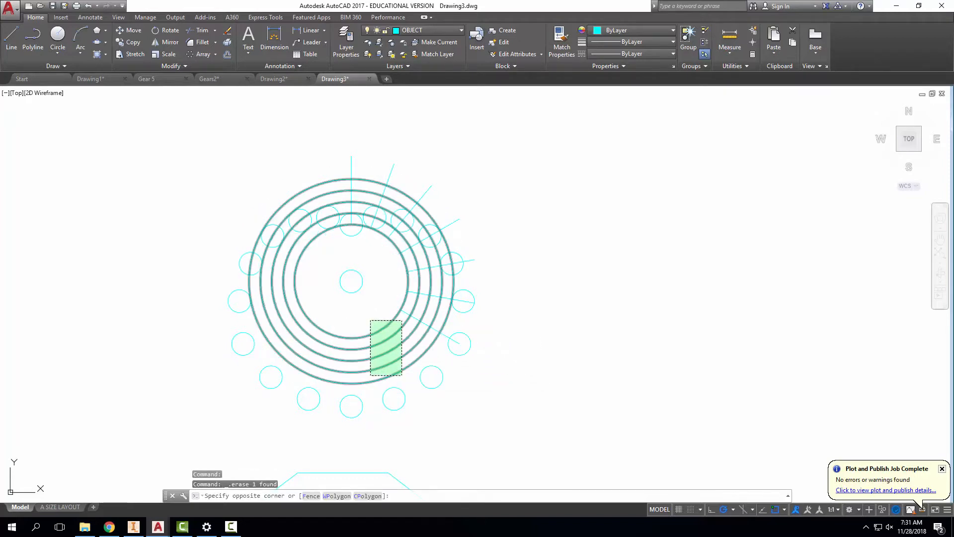
- Erase the construction circles and radial lines with a crossing window, keeping roller and shaft circles
click(350, 281)
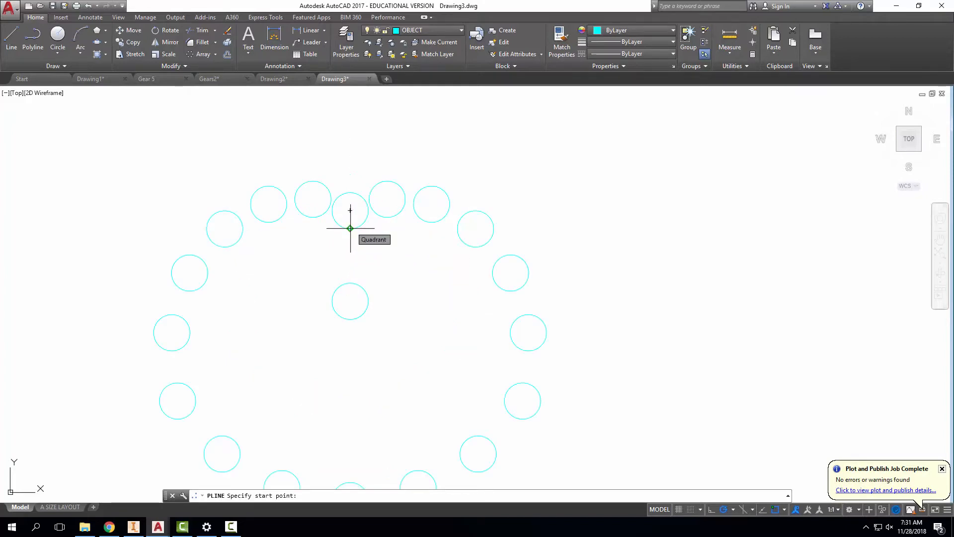
- Trace a polyline tangent along the roller circles with Object Snap toggled for reference points
click(785, 509)
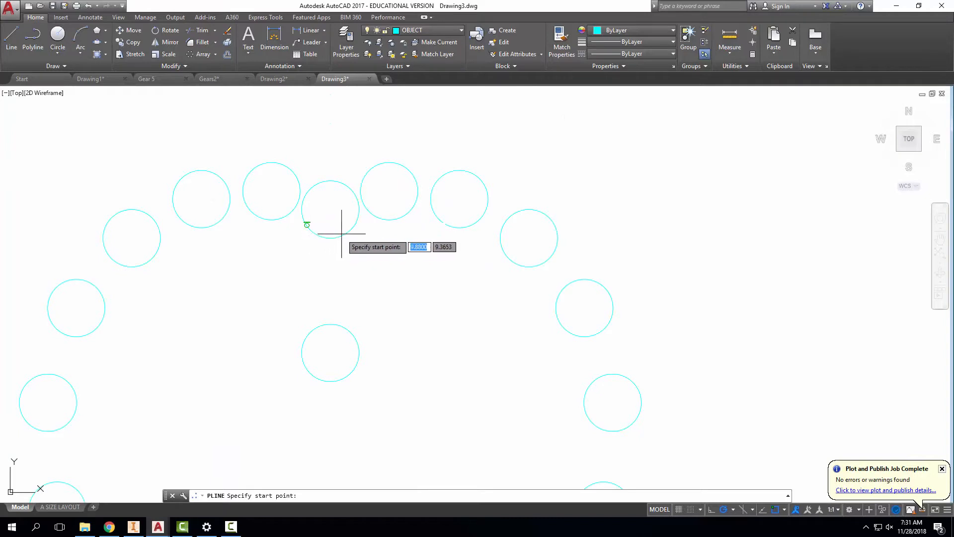
mouse_move(784, 510)
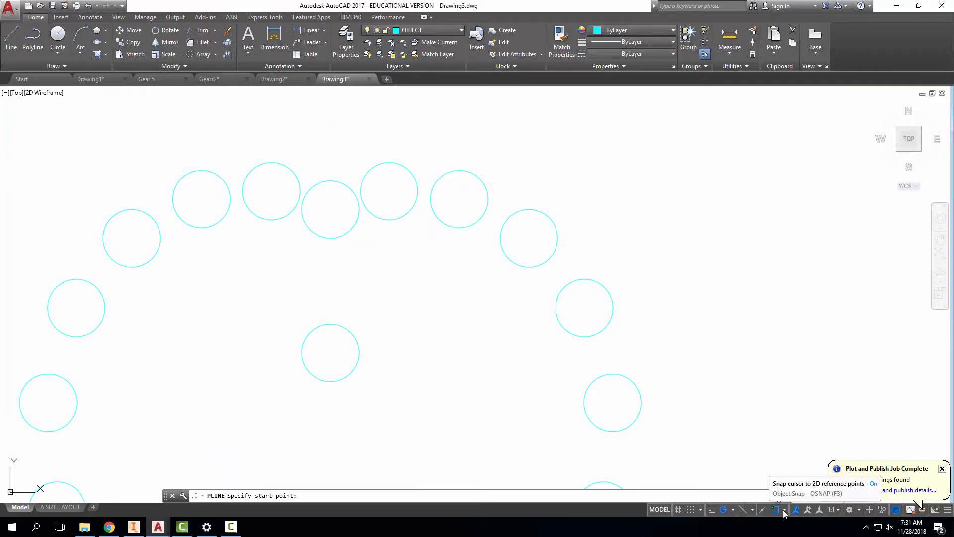
click(785, 510)
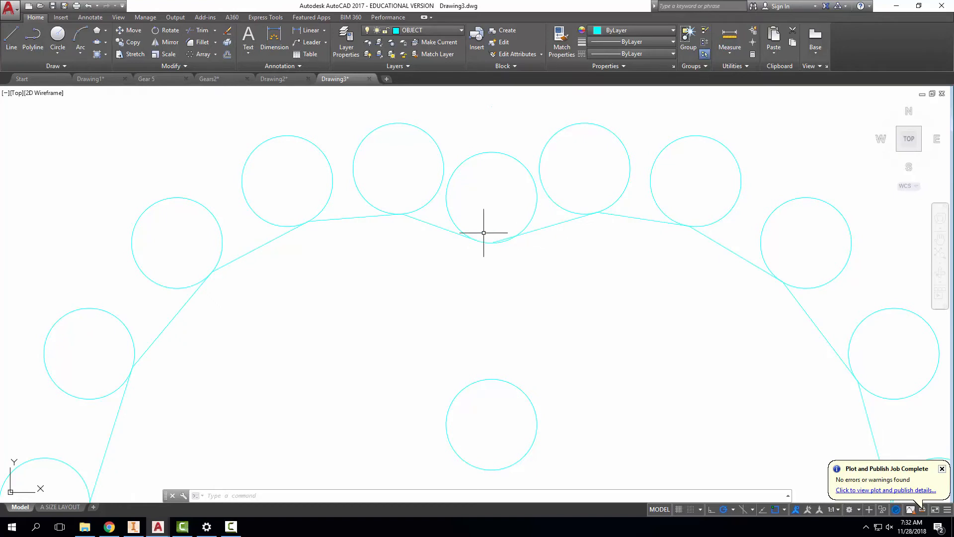
- Trim away the top-centre roller circle so the profile dips, then begin PEDIT on the polyline
click(202, 31)
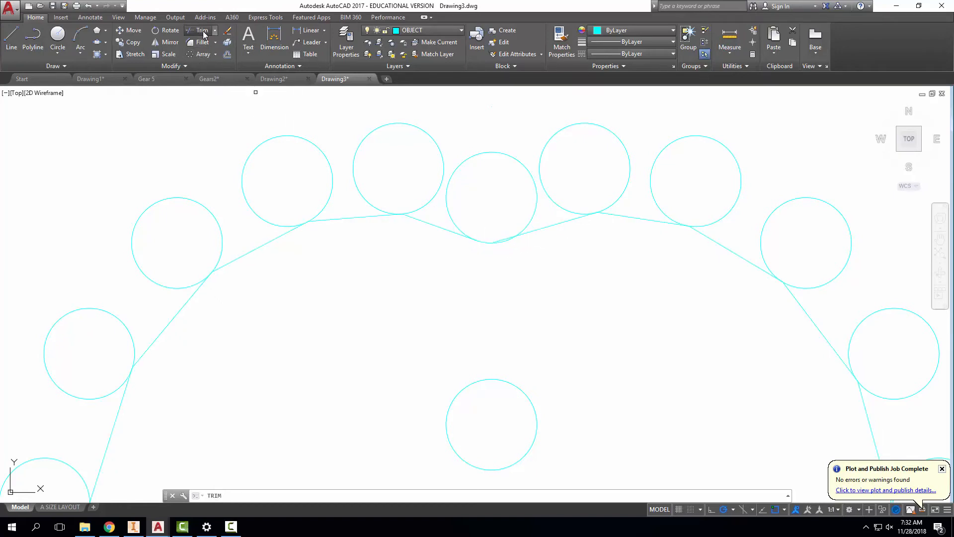
click(203, 30)
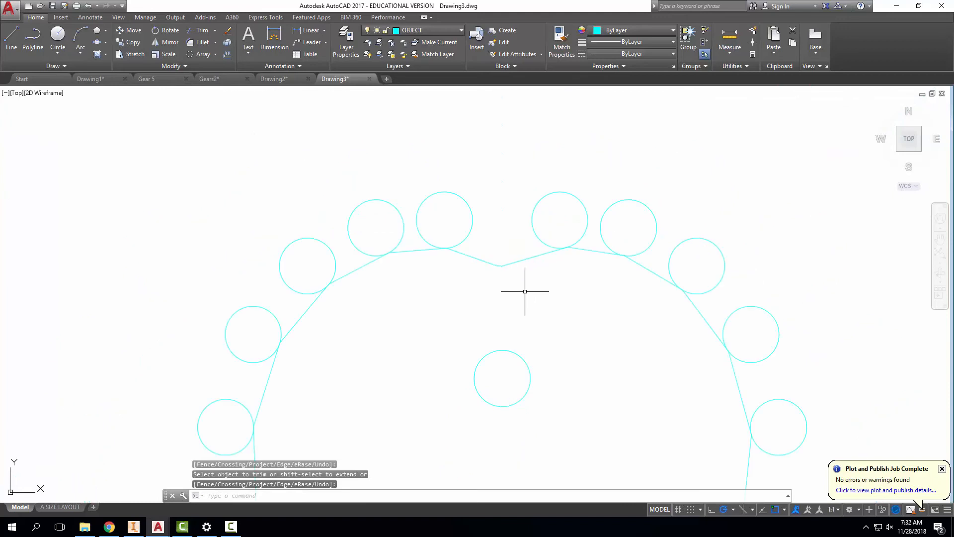
text(polyline or [Multiple]:)
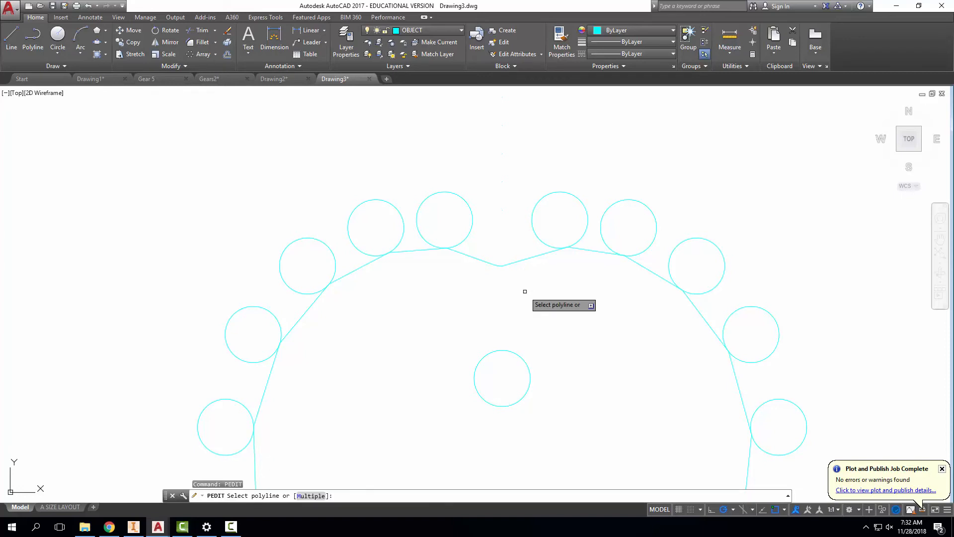
- With PEDIT Multiple, join the profile segments into one closed polyline and Fit it into a smooth curve
text(m)
text(J)
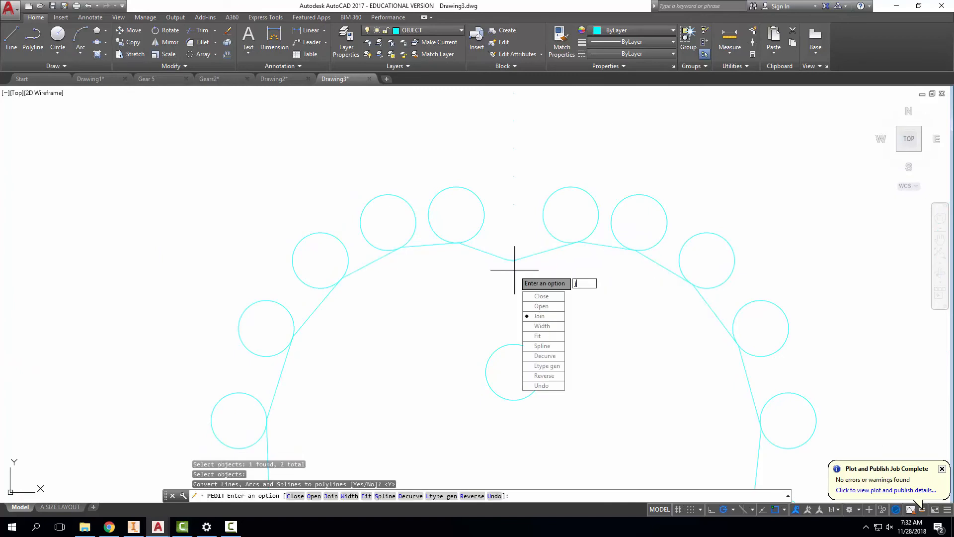
click(538, 316)
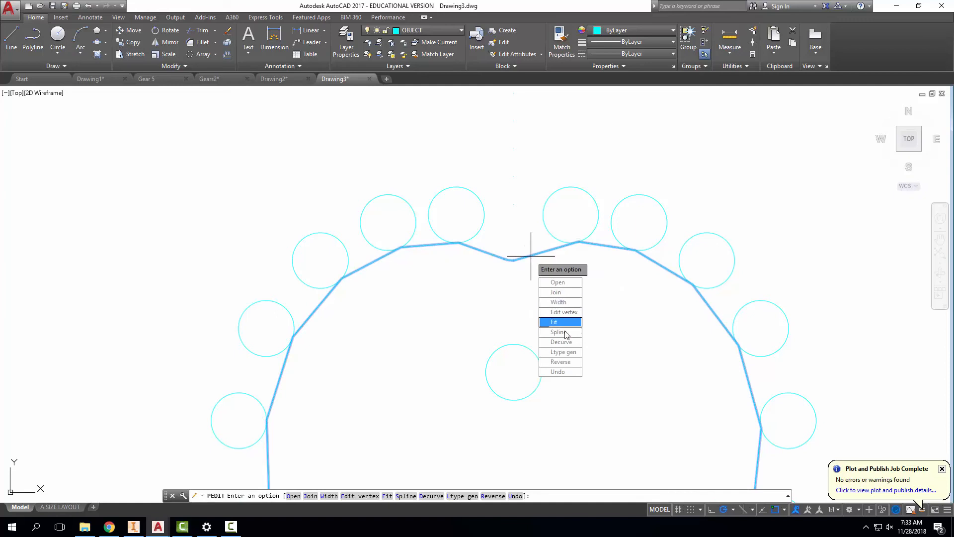
click(554, 322)
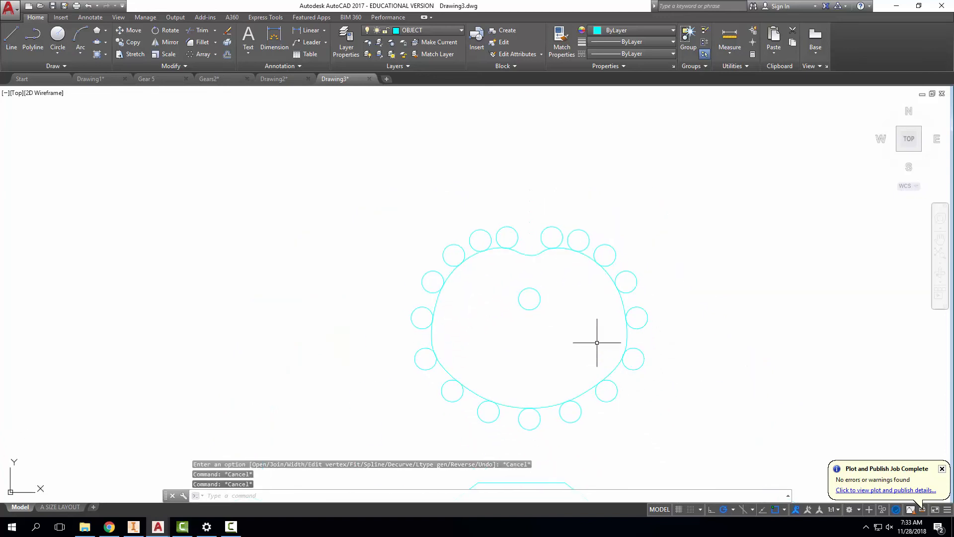
mouse_move(625, 359)
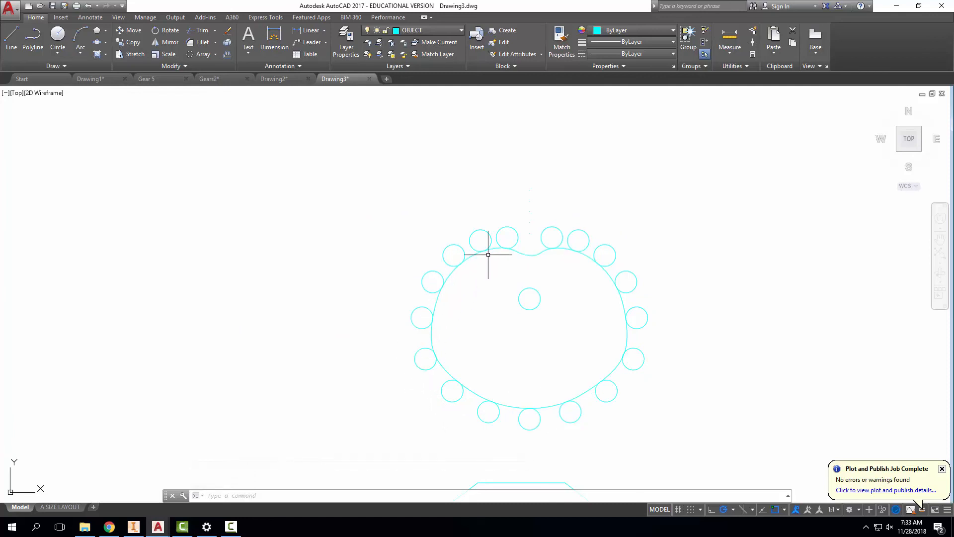
mouse_move(621, 436)
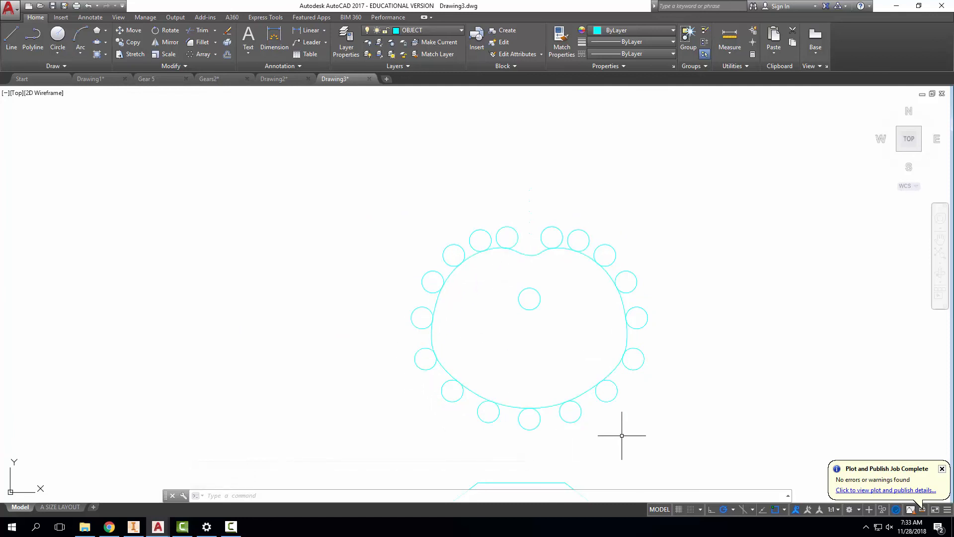
mouse_move(540, 292)
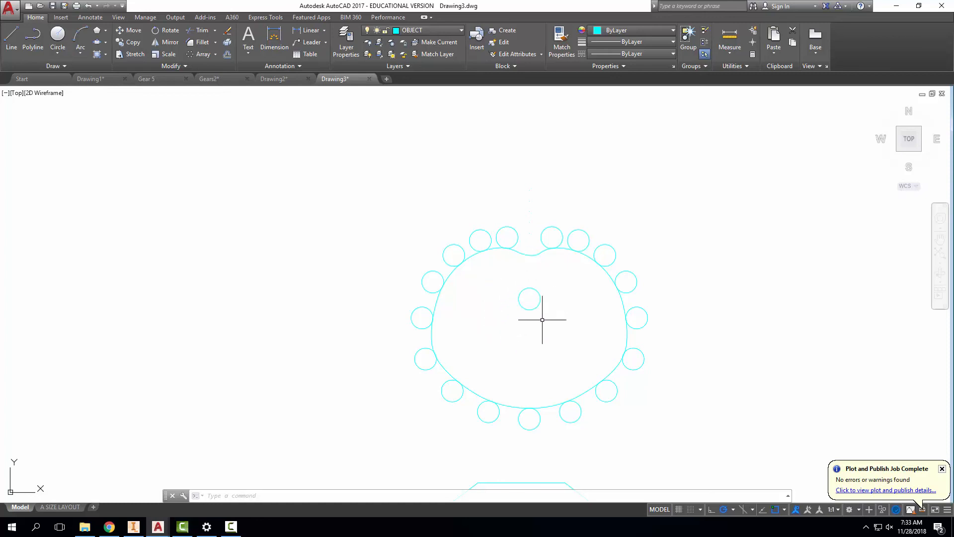
mouse_move(662, 349)
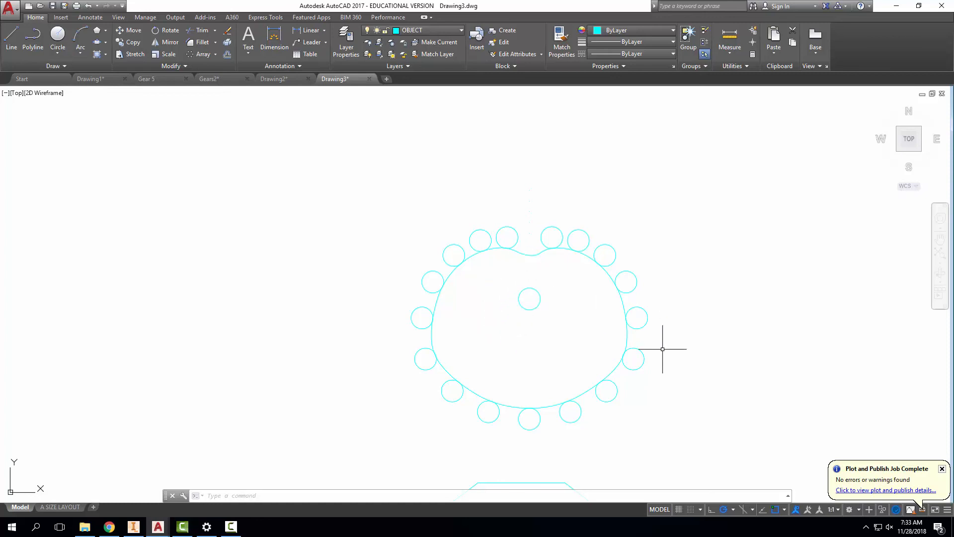